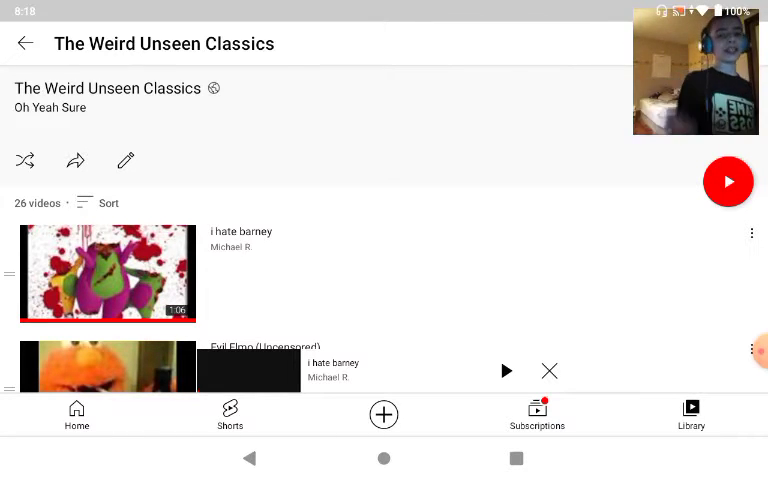
Scroll through the recommendations and load Cute Funny Spongebob Faces!! in the full-screen player.
{"action": "scroll", "scroll_direction": "down", "scroll_amount": 3}
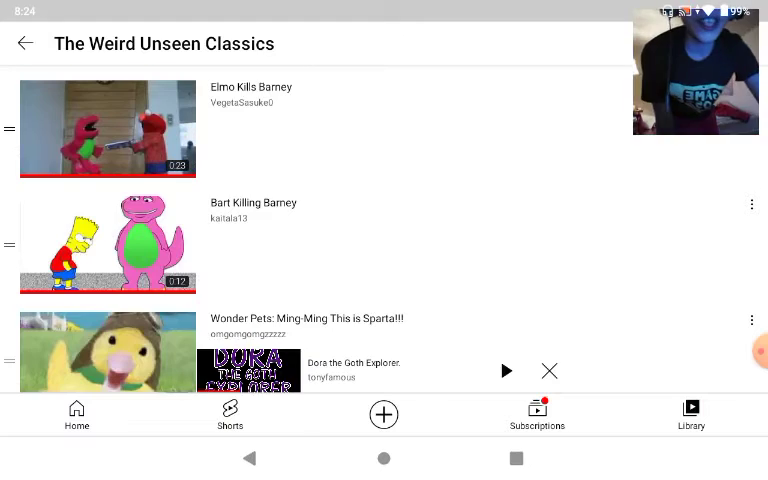
{"action": "scroll", "scroll_direction": "down", "scroll_amount": 3}
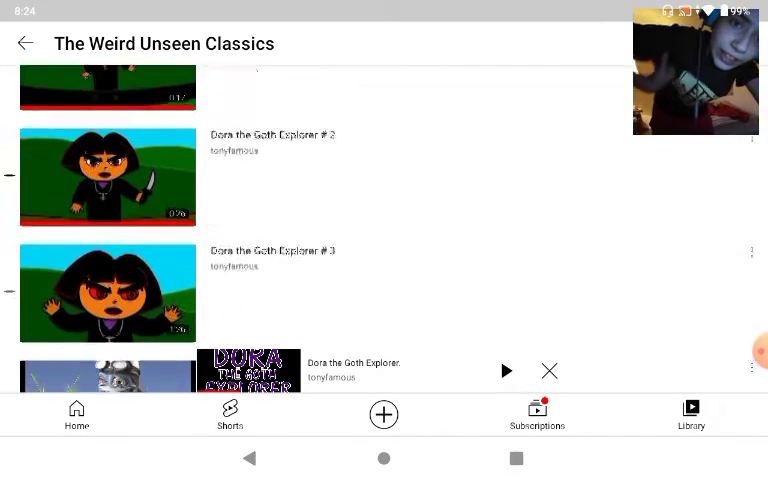
{"action": "scroll", "scroll_direction": "down", "scroll_amount": 3}
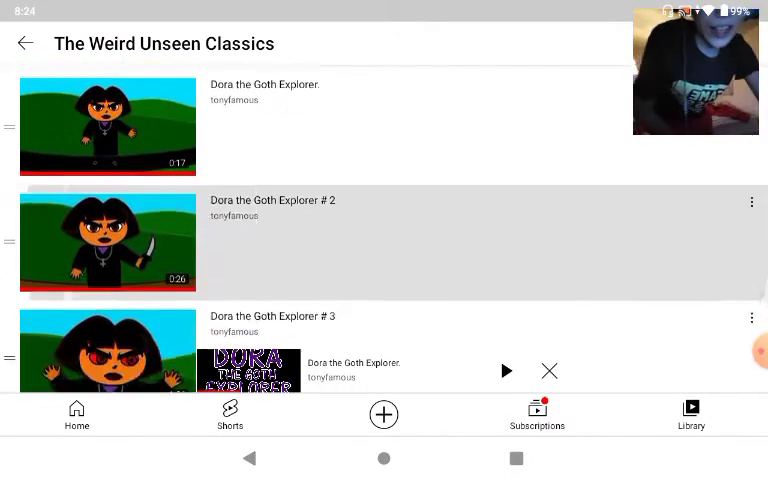
{"action": "scroll", "scroll_direction": "down", "scroll_amount": 3}
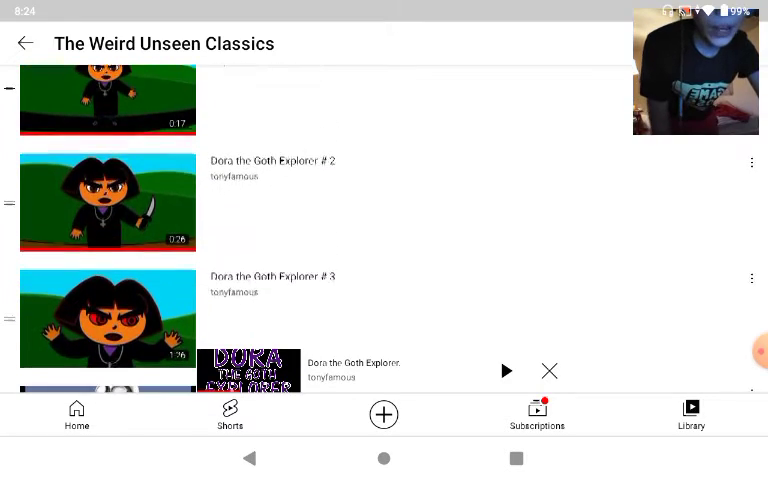
{"action": "scroll", "scroll_direction": "down", "scroll_amount": 3}
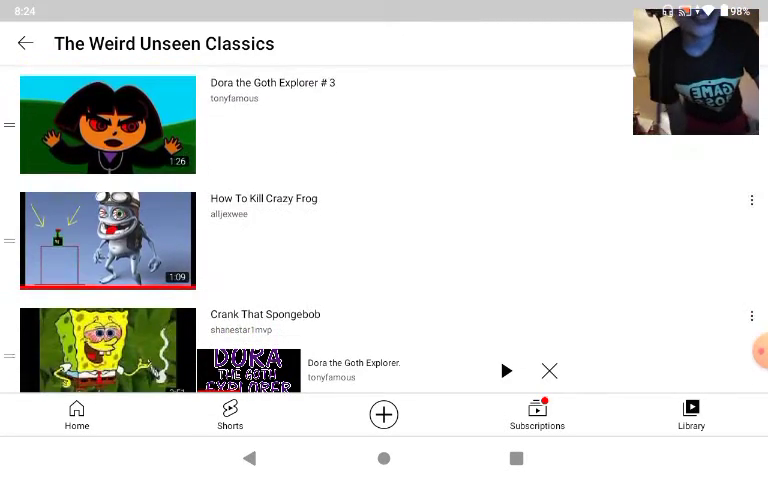
{"action": "scroll", "scroll_direction": "down", "scroll_amount": 3}
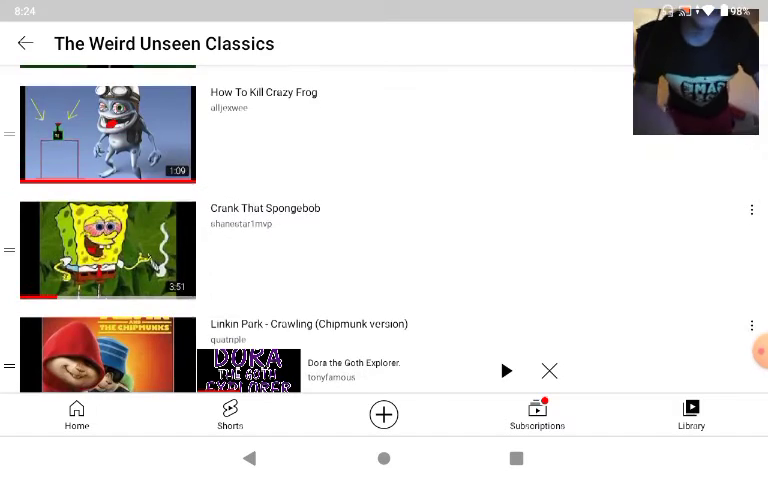
{"action": "scroll", "scroll_direction": "down", "scroll_amount": 3}
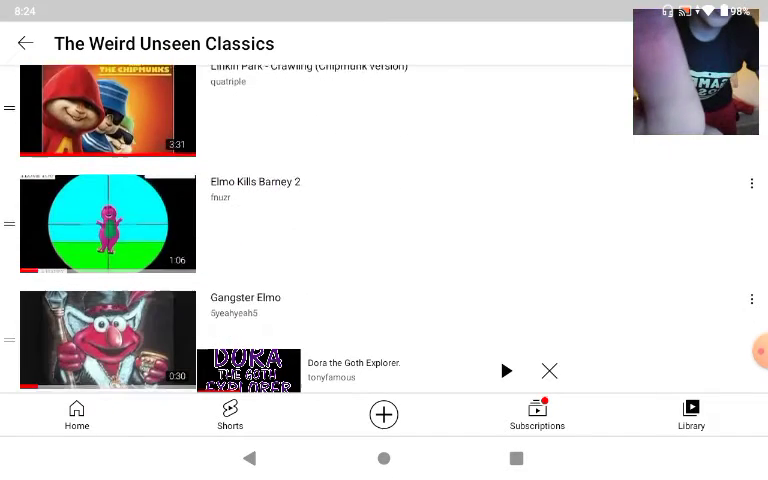
{"action": "scroll", "scroll_direction": "down", "scroll_amount": 3}
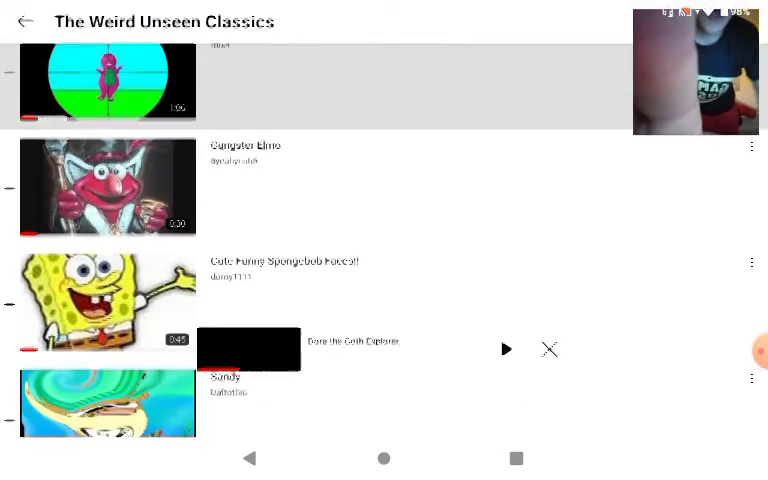
{"action": "left_click", "coordinate": [504, 348]}
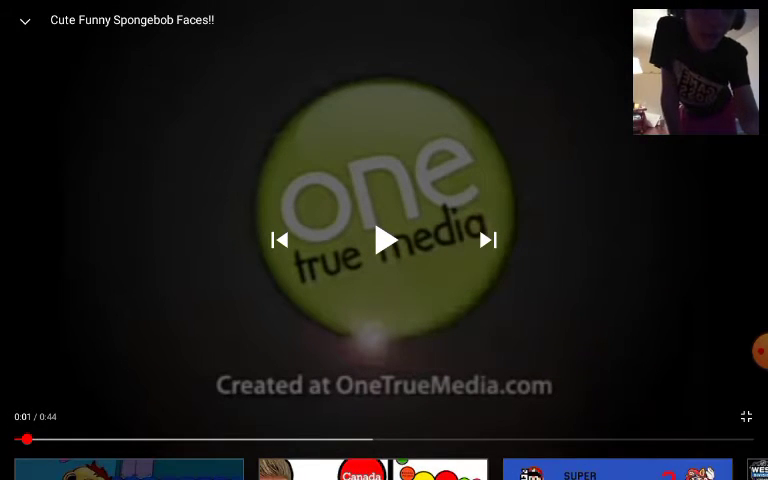
Resume playback so the dora post video starts full screen.
{"action": "left_click", "coordinate": [408, 240]}
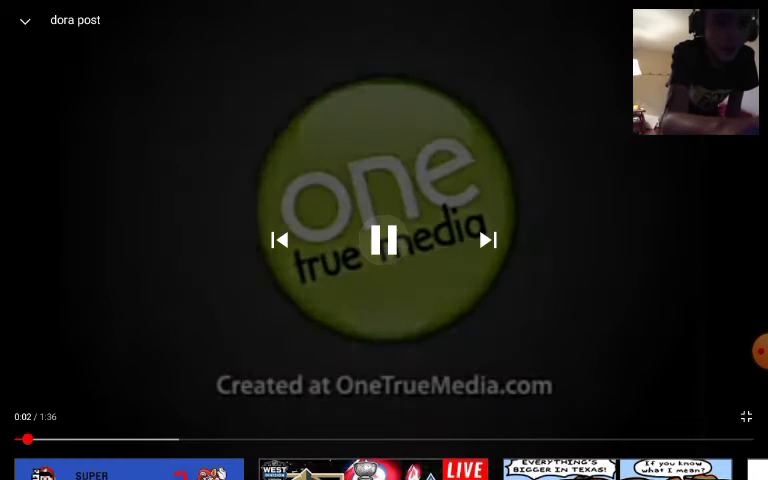
Play Gangster SpongeBob full screen, then minimise the player beneath the playlist.
{"action": "left_click", "coordinate": [384, 240]}
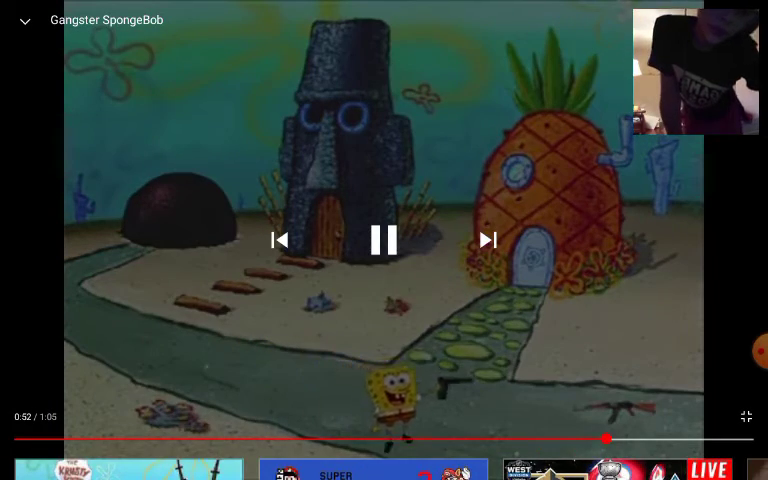
{"action": "left_click", "coordinate": [384, 240]}
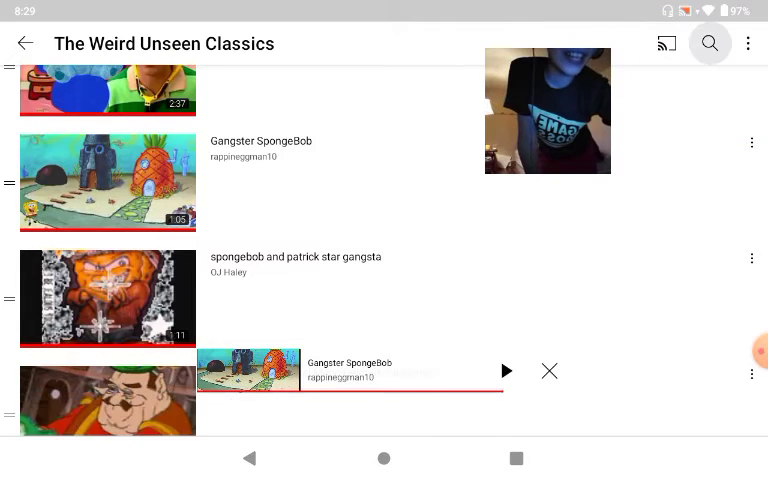
Search YouTube for 'rip dora' via the suggestion for the typed 'ripdora'.
{"action": "left_click", "coordinate": [708, 44]}
{"action": "type", "text": "ripdo"}
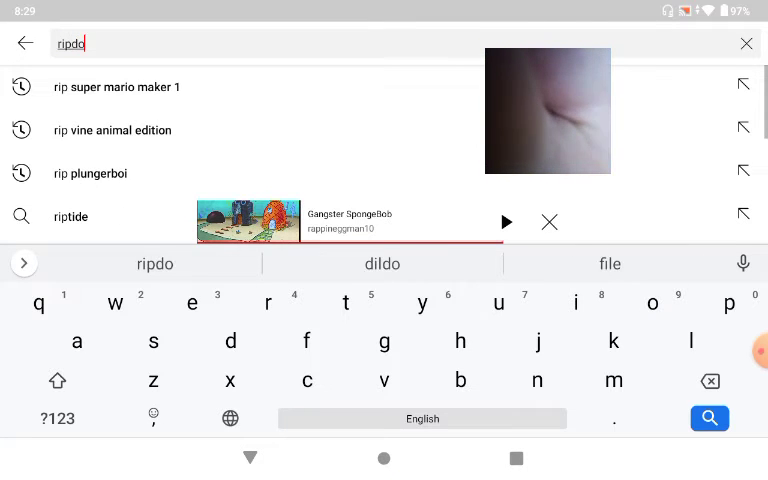
{"action": "type", "text": "ra"}
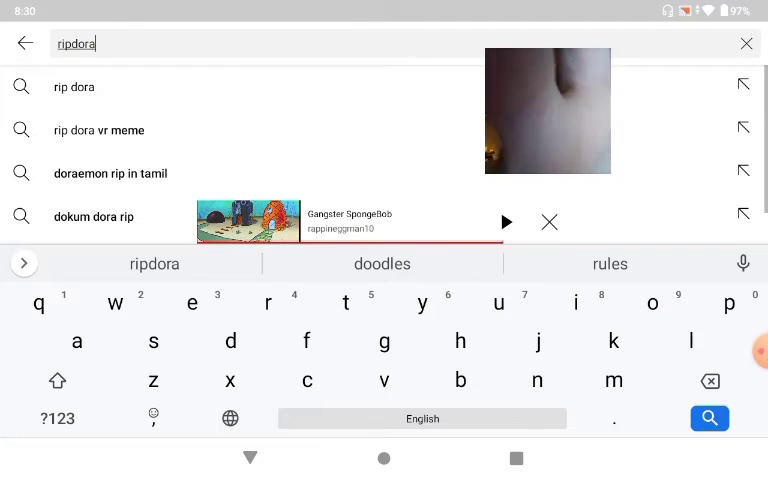
{"action": "left_click", "coordinate": [72, 88]}
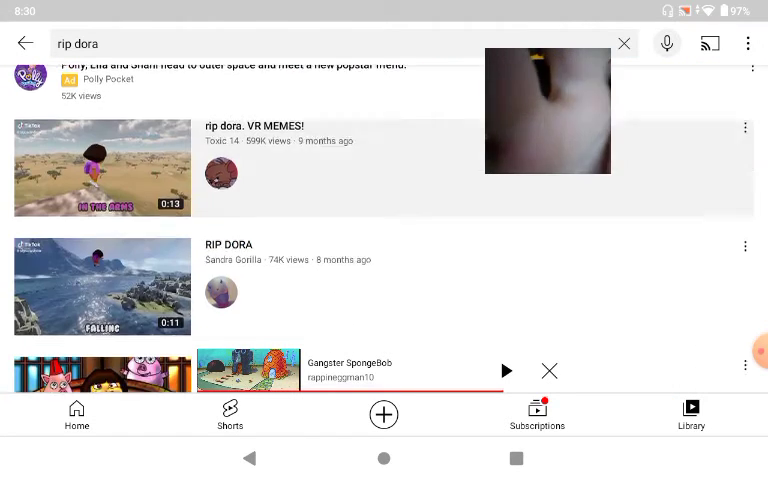
{"action": "scroll", "scroll_direction": "down", "scroll_amount": 3}
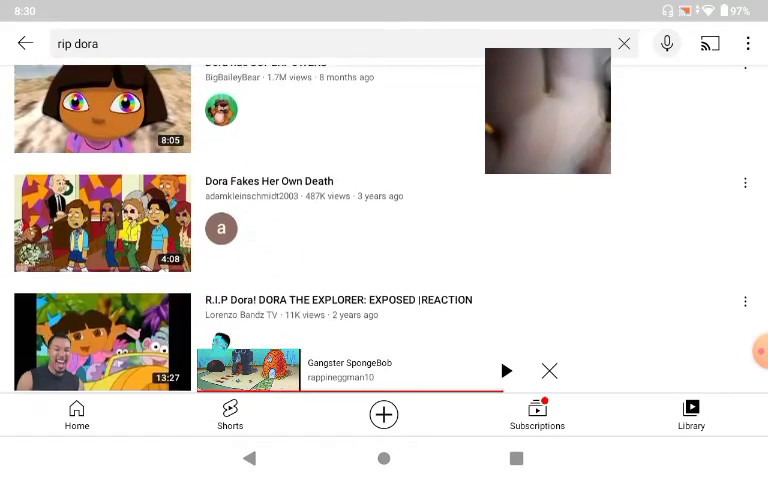
{"action": "scroll", "scroll_direction": "down", "scroll_amount": 3}
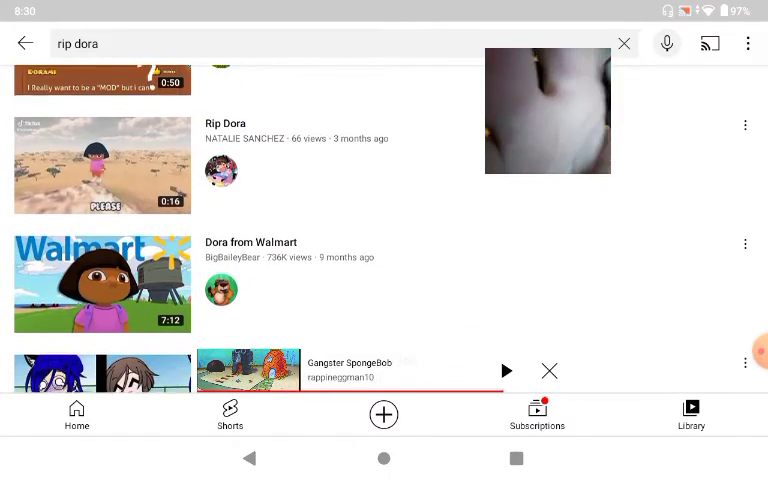
{"action": "scroll", "scroll_direction": "down", "scroll_amount": 3}
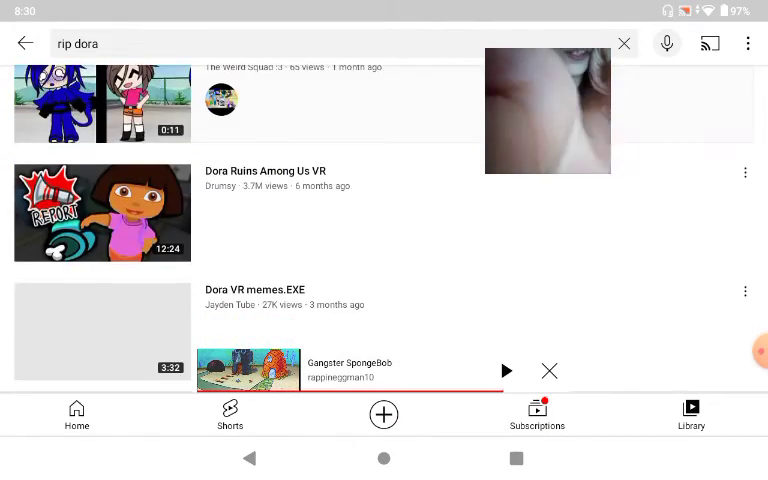
{"action": "scroll", "scroll_direction": "down", "scroll_amount": 3}
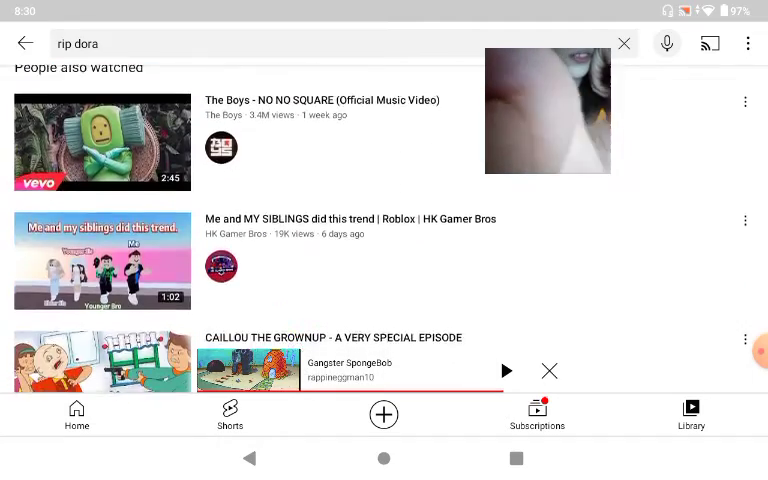
{"action": "scroll", "scroll_direction": "down", "scroll_amount": 3}
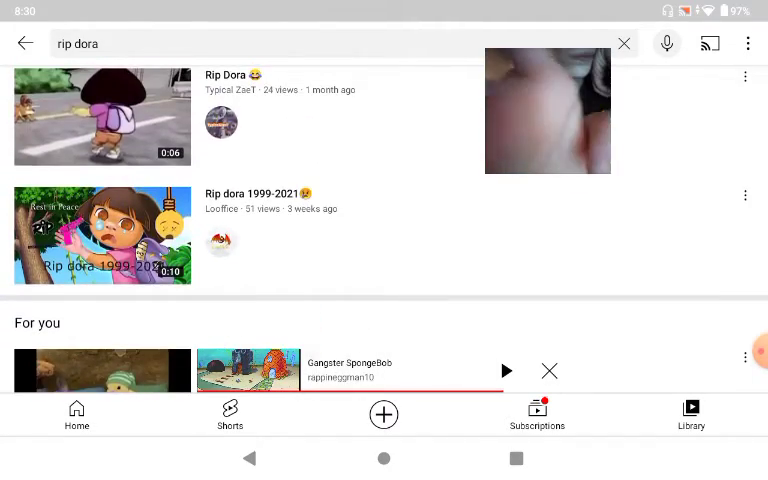
{"action": "scroll", "scroll_direction": "down", "scroll_amount": 3}
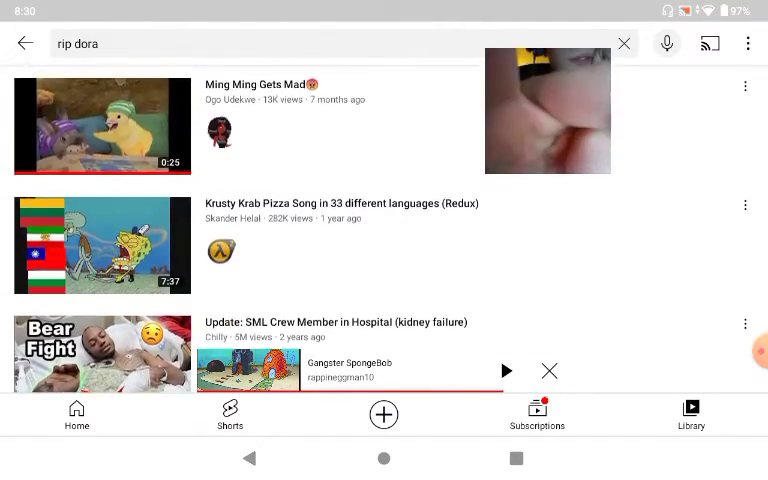
{"action": "scroll", "scroll_direction": "down", "scroll_amount": 3}
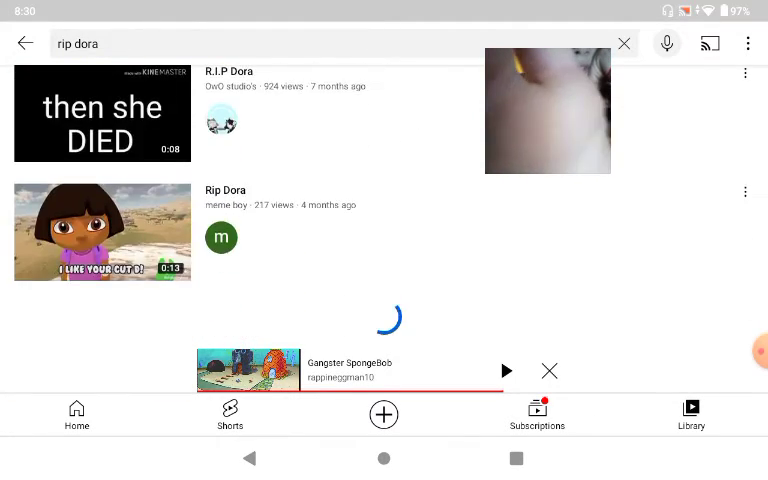
{"action": "scroll", "scroll_direction": "down", "scroll_amount": 3}
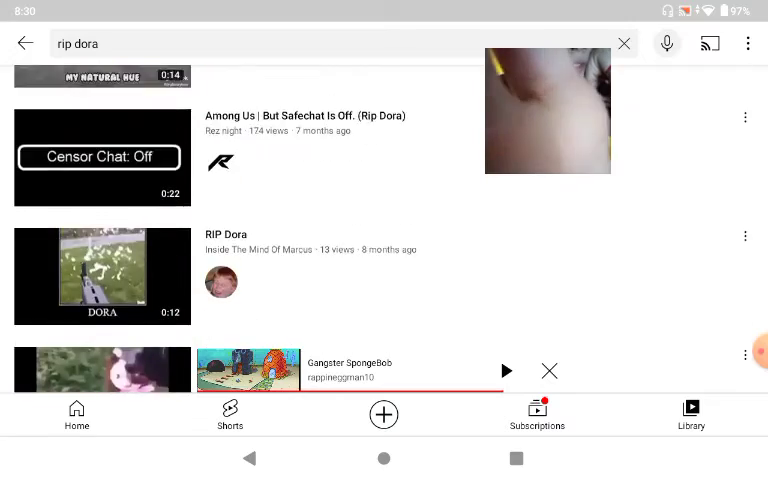
{"action": "scroll", "scroll_direction": "down", "scroll_amount": 3}
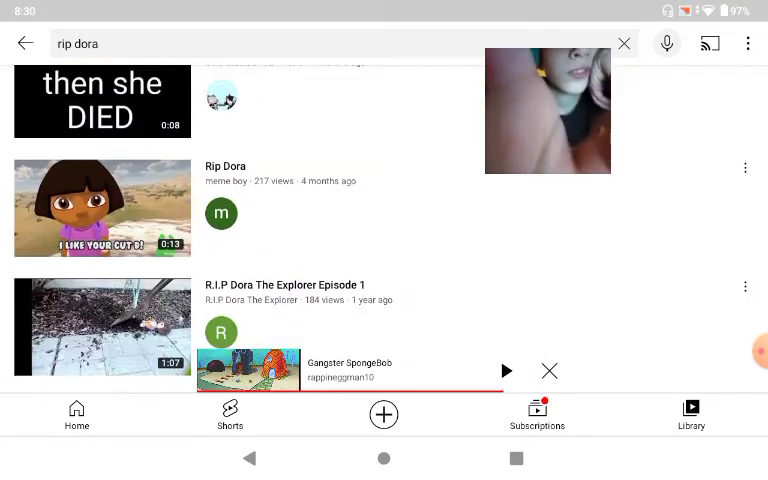
{"action": "scroll", "scroll_direction": "down", "scroll_amount": 3}
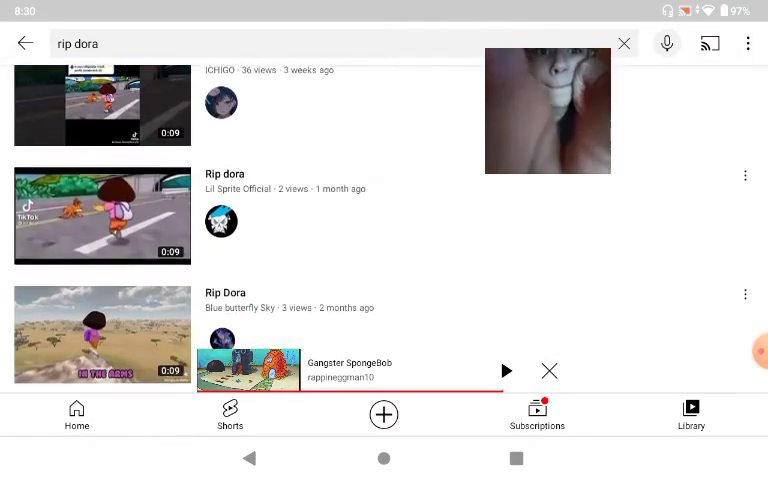
{"action": "scroll", "scroll_direction": "down", "scroll_amount": 3}
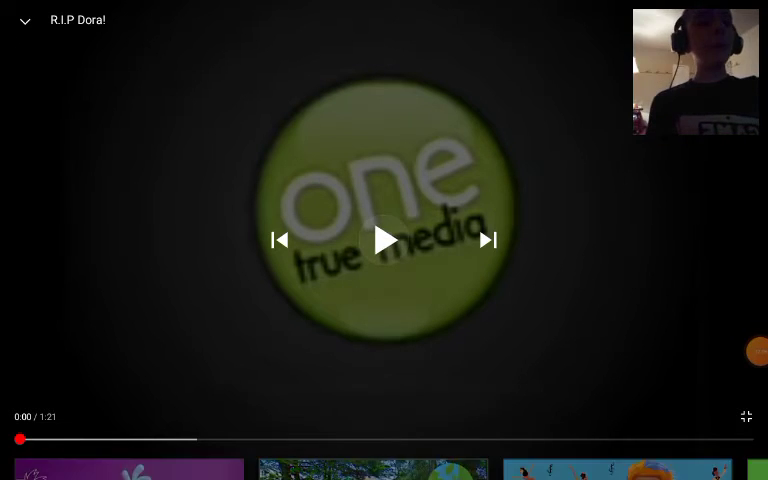
Play R.I.P Dora! full screen, then return to its portrait watch page near the end.
{"action": "left_click", "coordinate": [384, 240]}
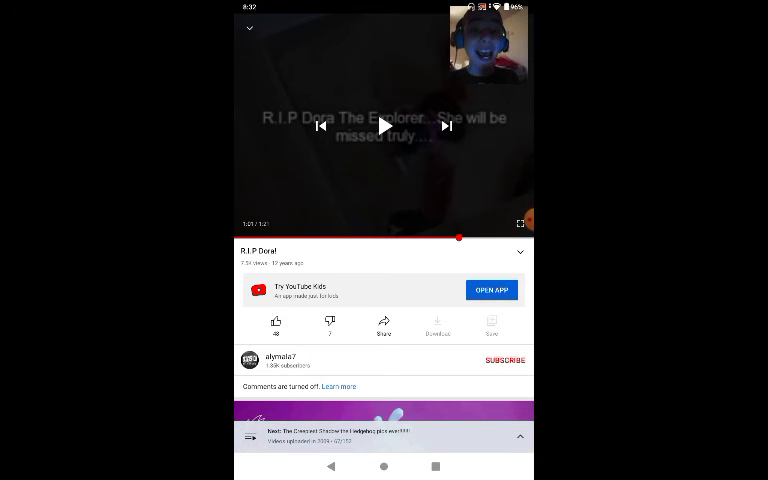
{"action": "left_click", "coordinate": [384, 128]}
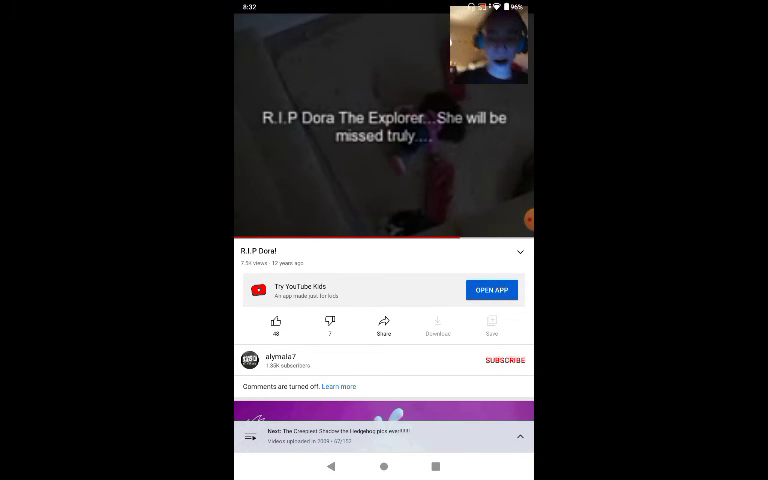